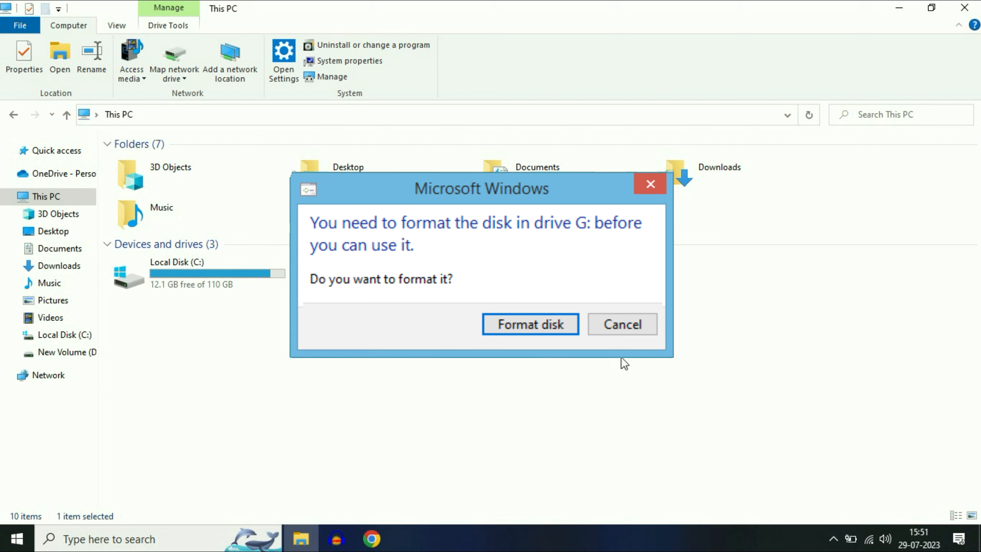
# Cancel the 'You need to format the disk' prompt for drive G:
pyautogui.click(622, 324)
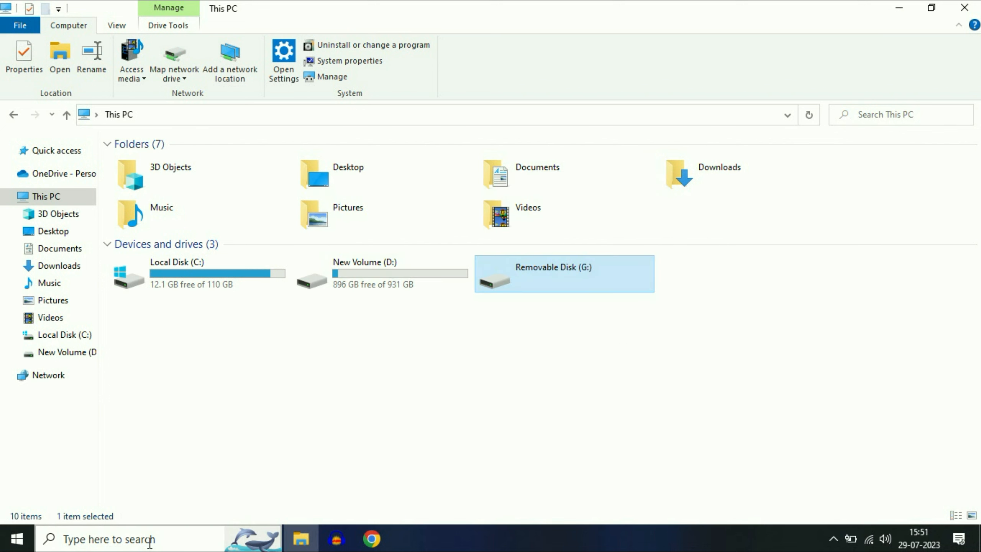
# Search for cmd and run Command Prompt as administrator
pyautogui.click(106, 539)
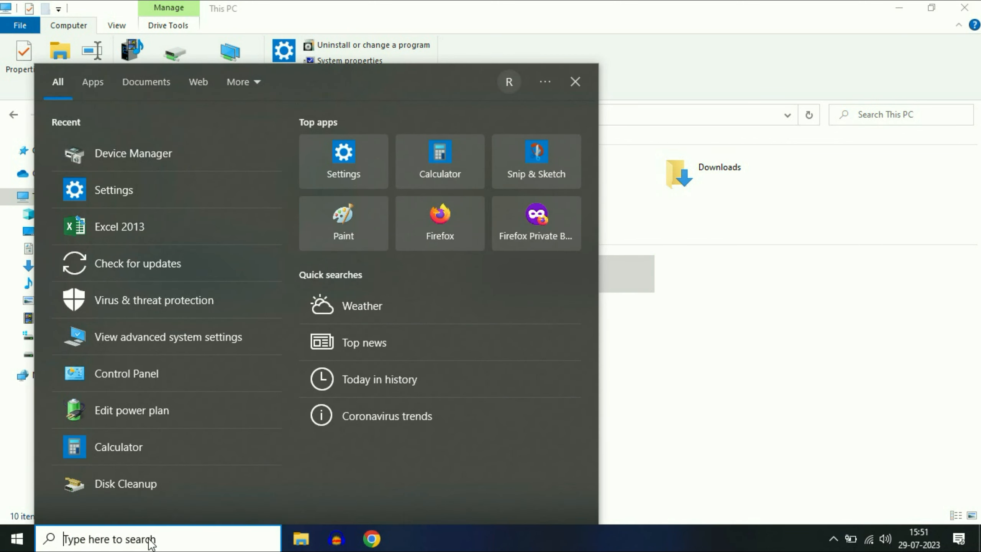
pyautogui.write('cmd')
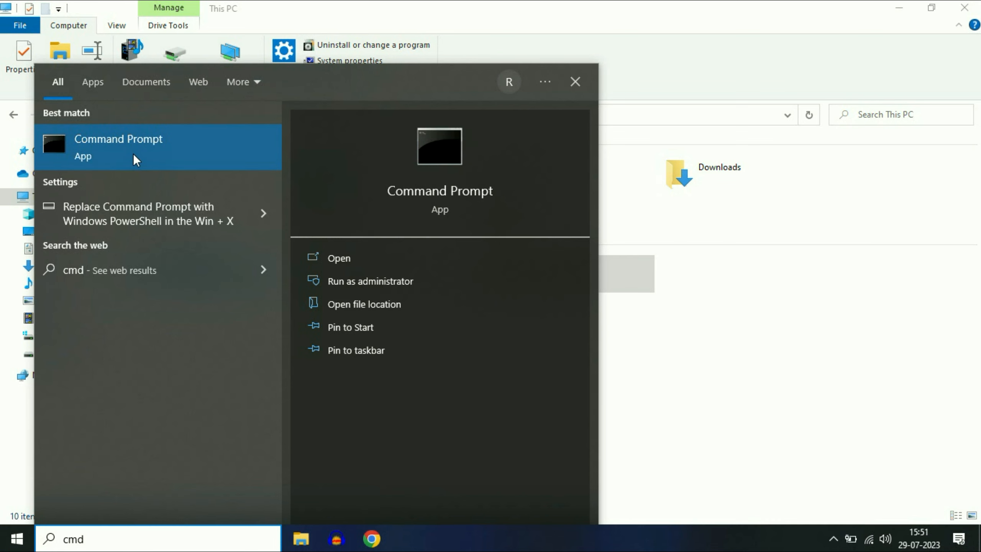
pyautogui.rightClick(118, 147)
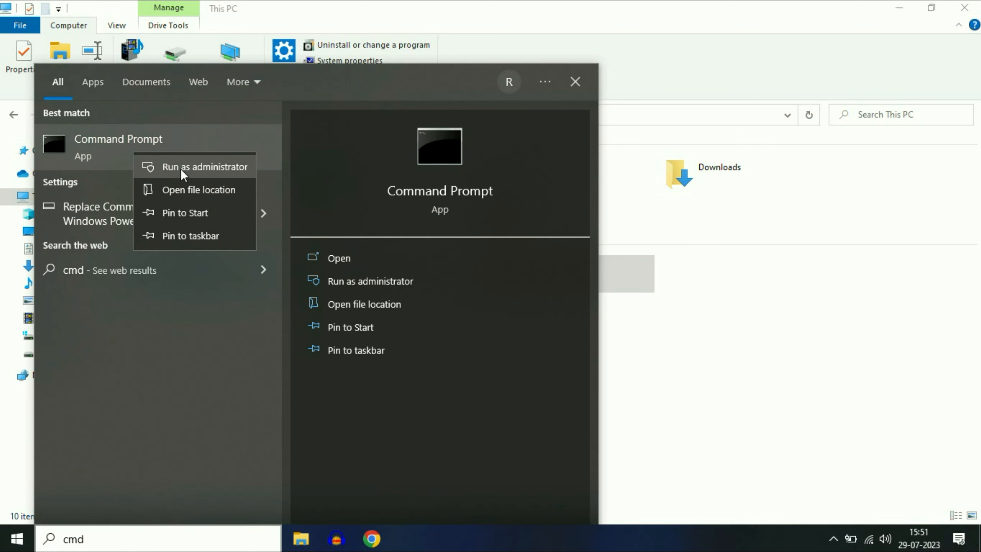
pyautogui.click(205, 167)
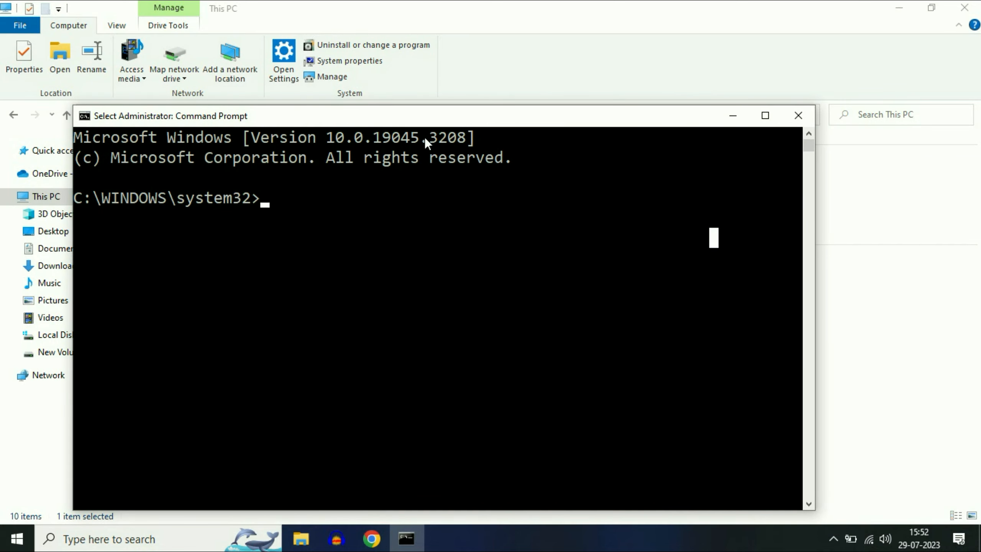
# Type the command chkdsk g: /f at the elevated prompt
pyautogui.write('chkdsk')
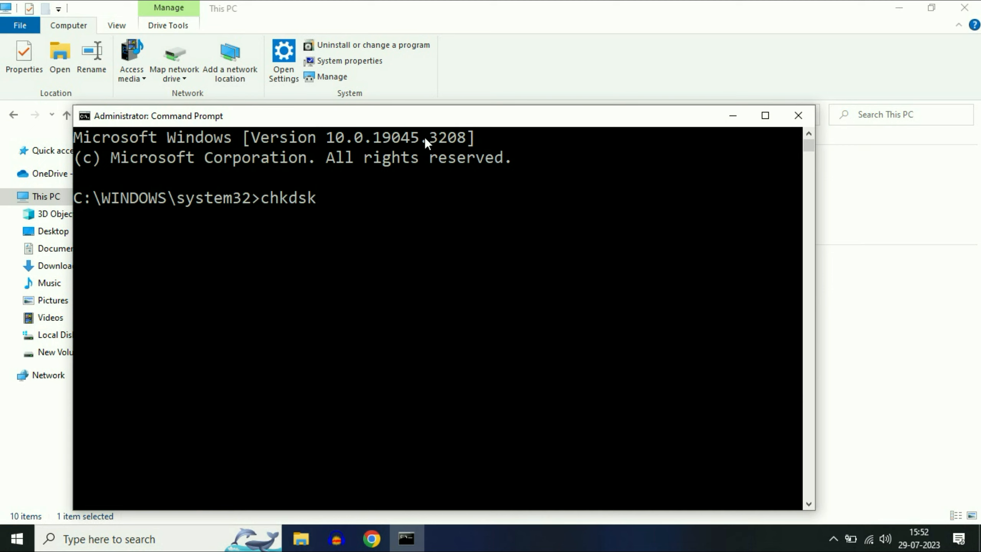
pyautogui.moveTo(442, 123)
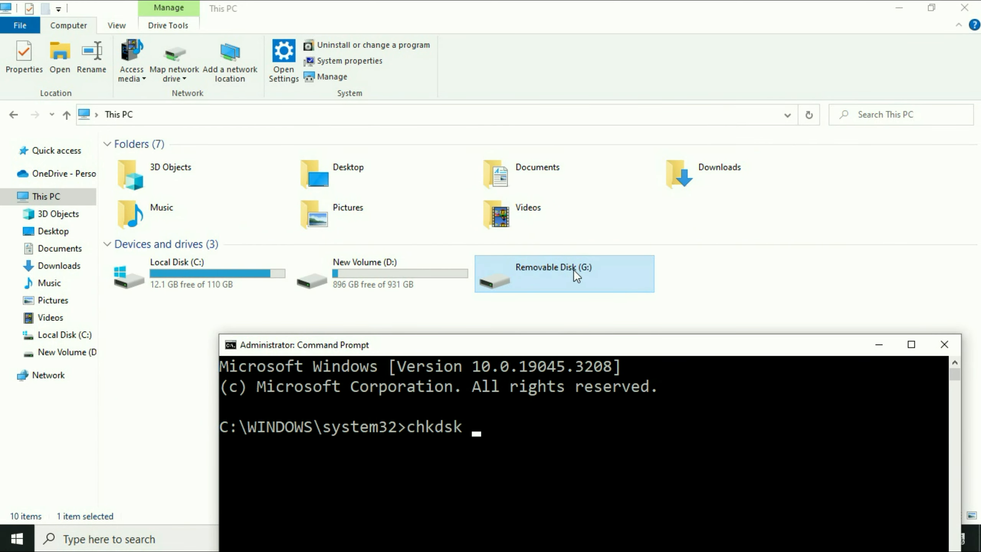
pyautogui.moveTo(586, 277)
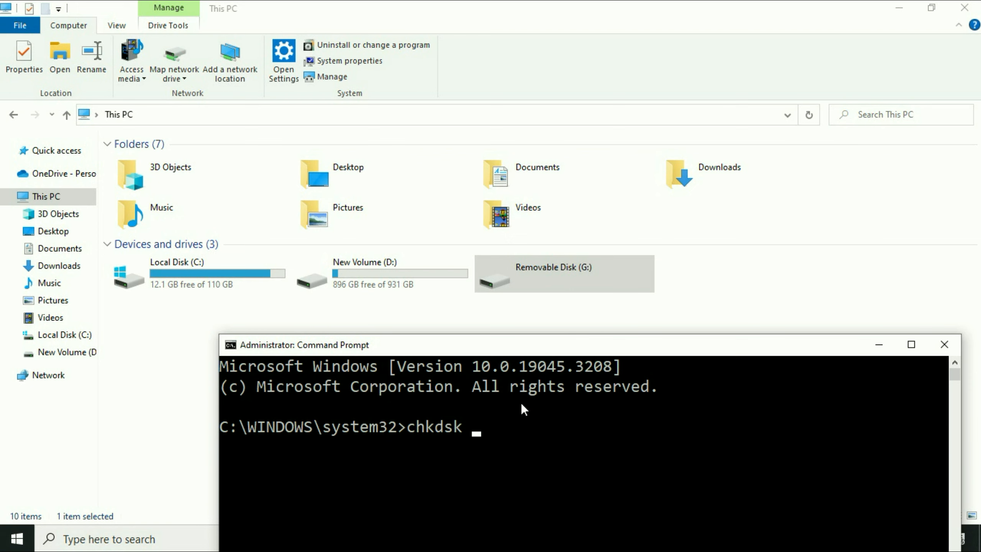
pyautogui.write('g:')
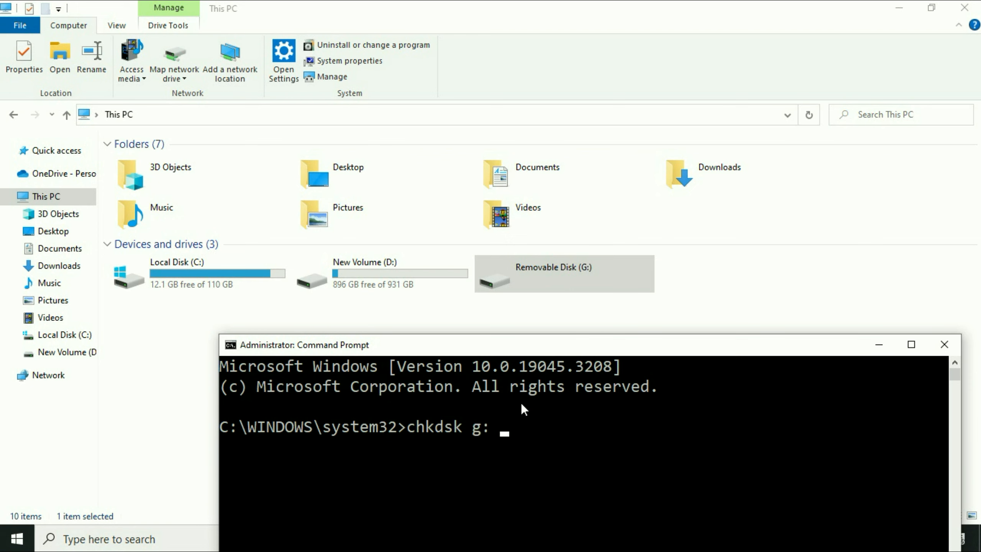
pyautogui.write('/f')
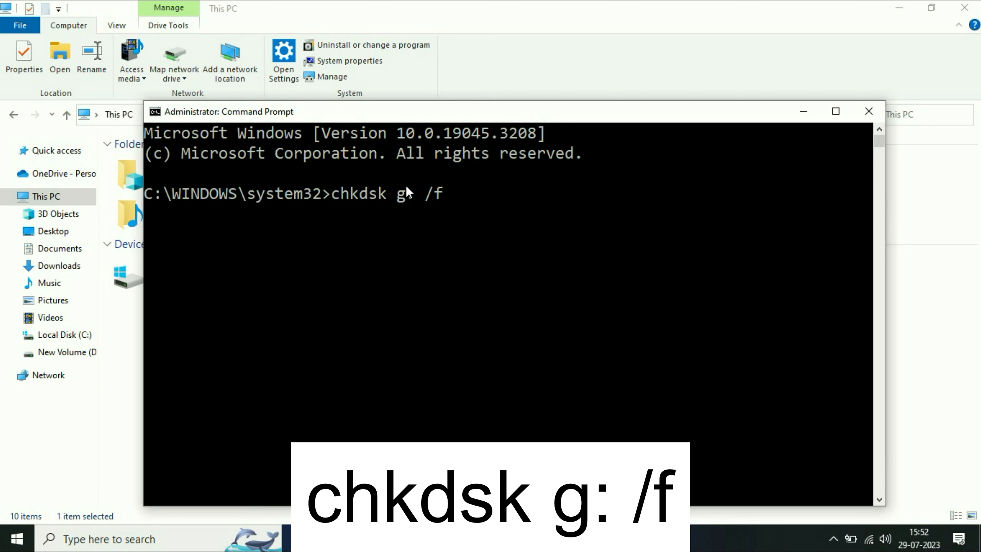
pyautogui.write(':')
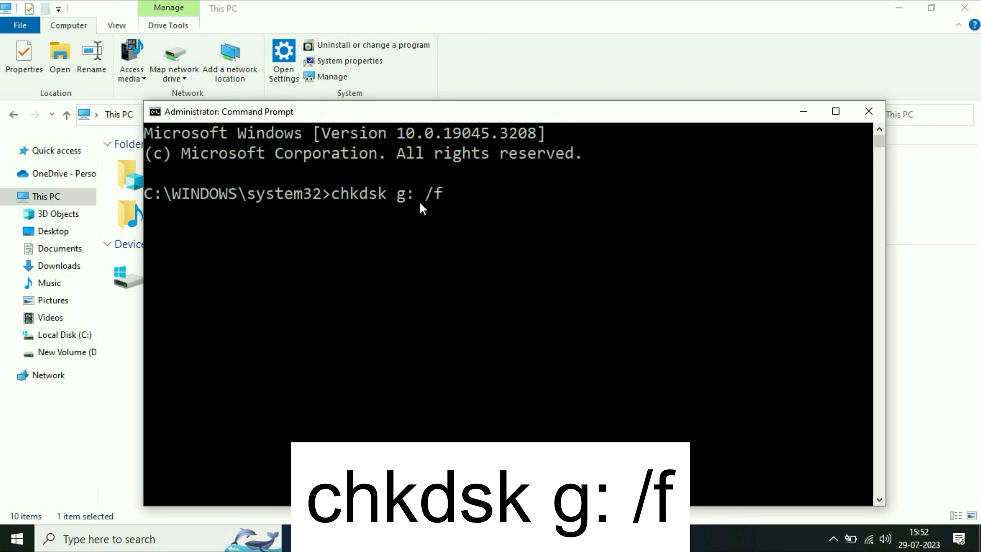
pyautogui.moveTo(498, 220)
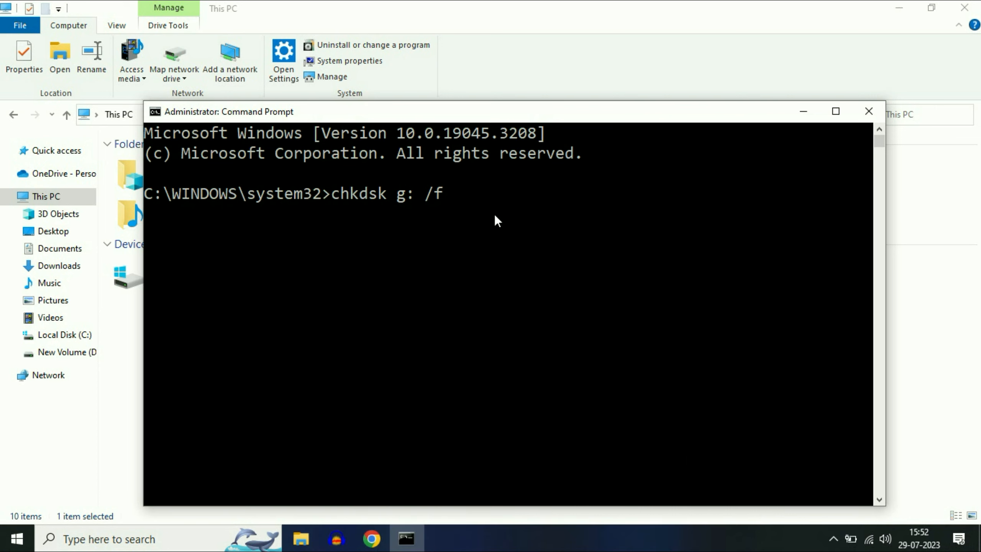
# Run chkdsk g: /f, then open USB (G:) to confirm its folders appear
pyautogui.press('Return')
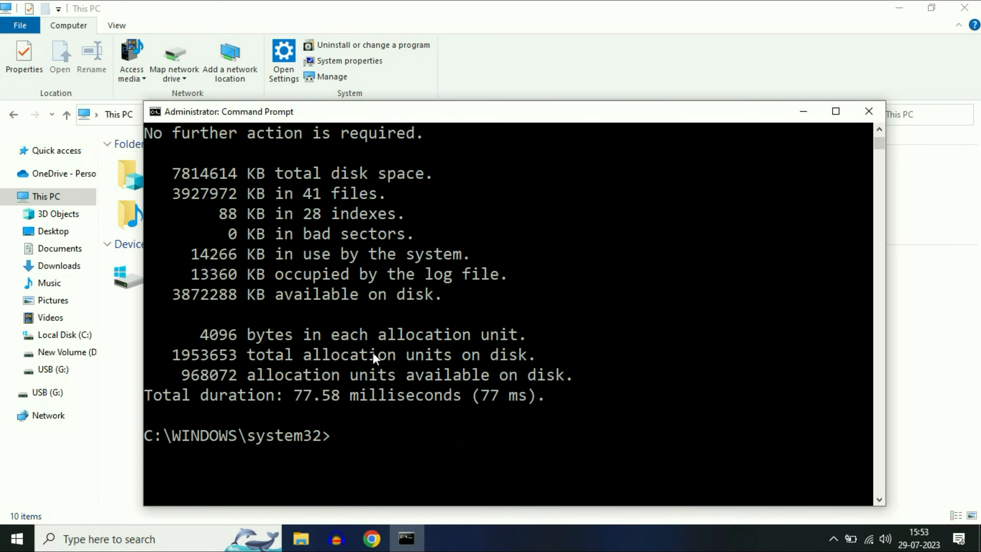
pyautogui.scroll(-3)
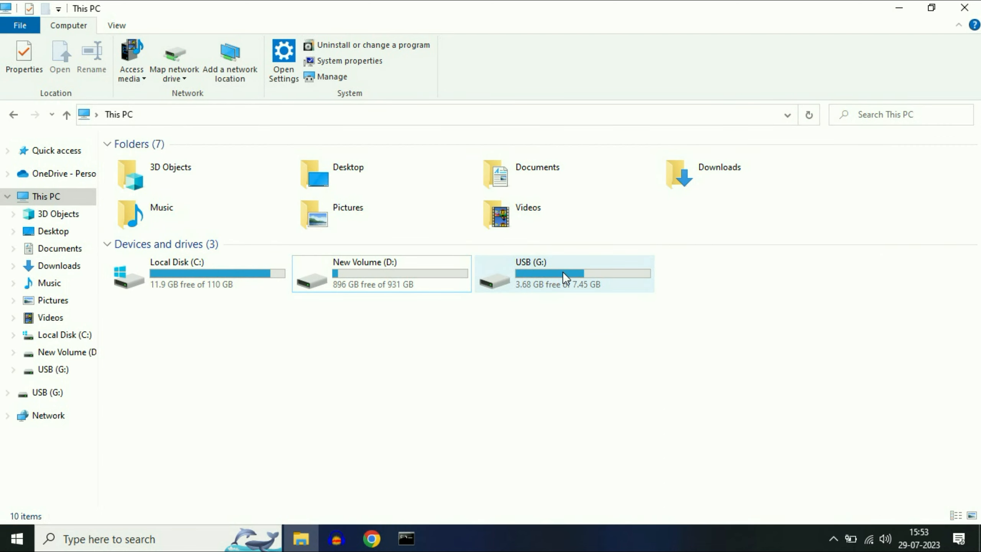
pyautogui.doubleClick(563, 273)
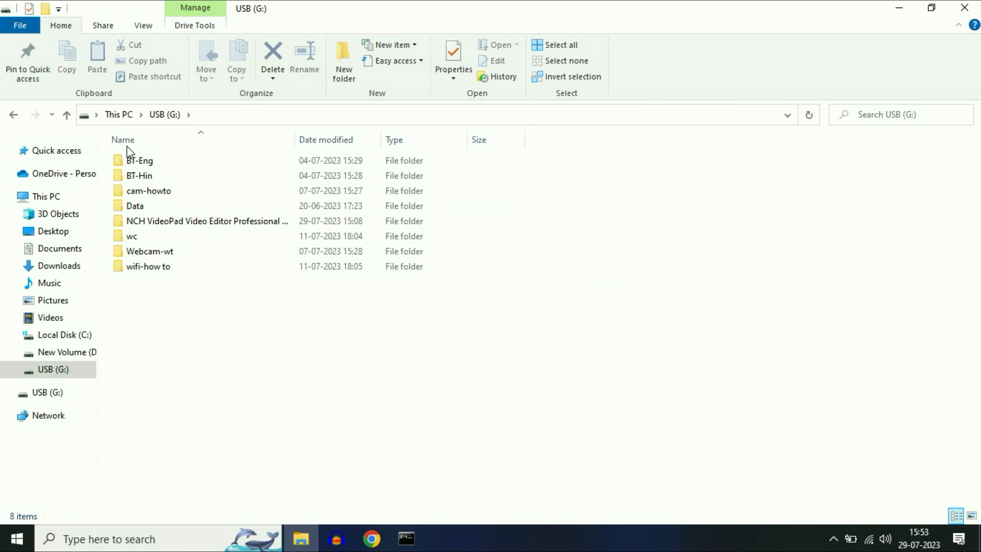
pyautogui.click(45, 197)
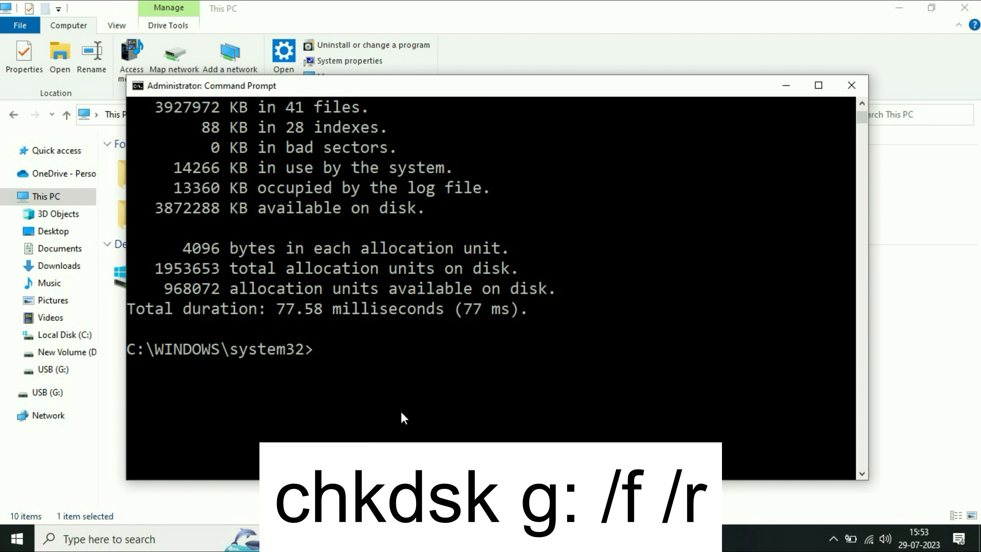
# Type chkdsk g: /f /r to scan drive G: for bad sectors
pyautogui.write('chkdsk g: /f /r')
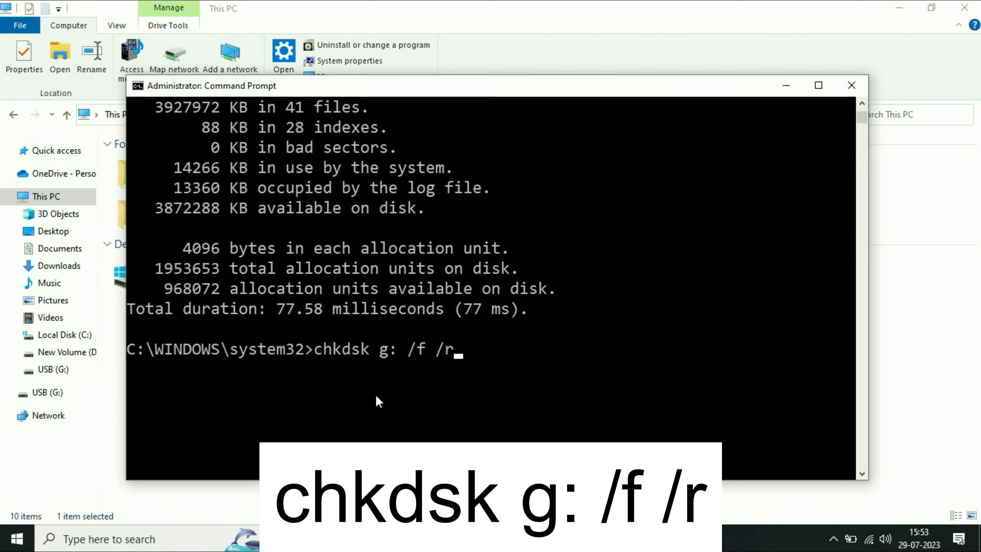
pyautogui.moveTo(319, 397)
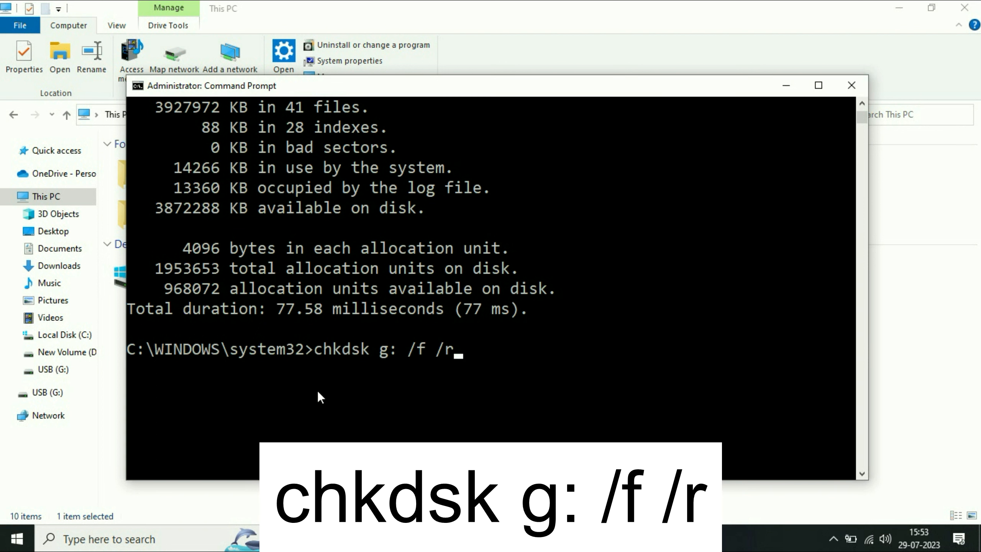
pyautogui.moveTo(359, 362)
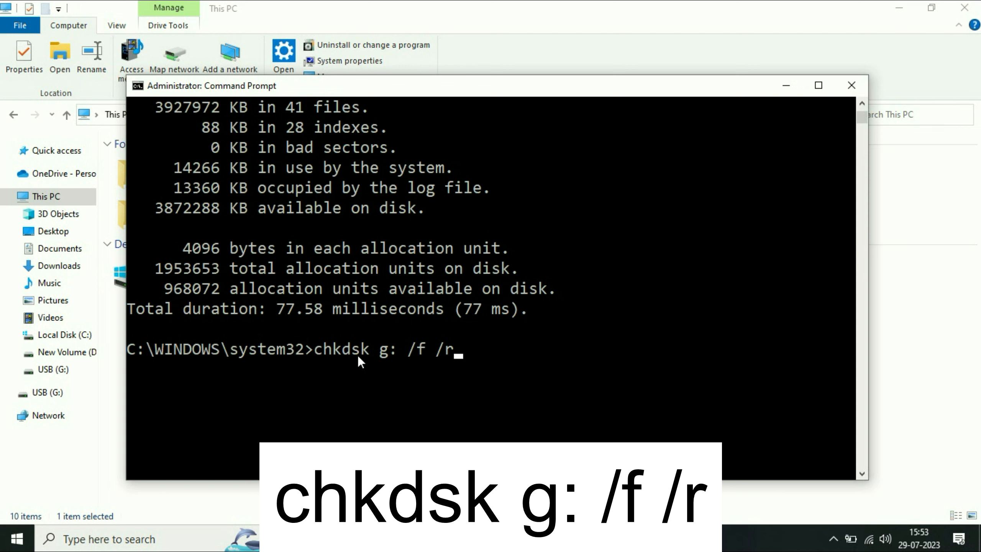
pyautogui.moveTo(384, 358)
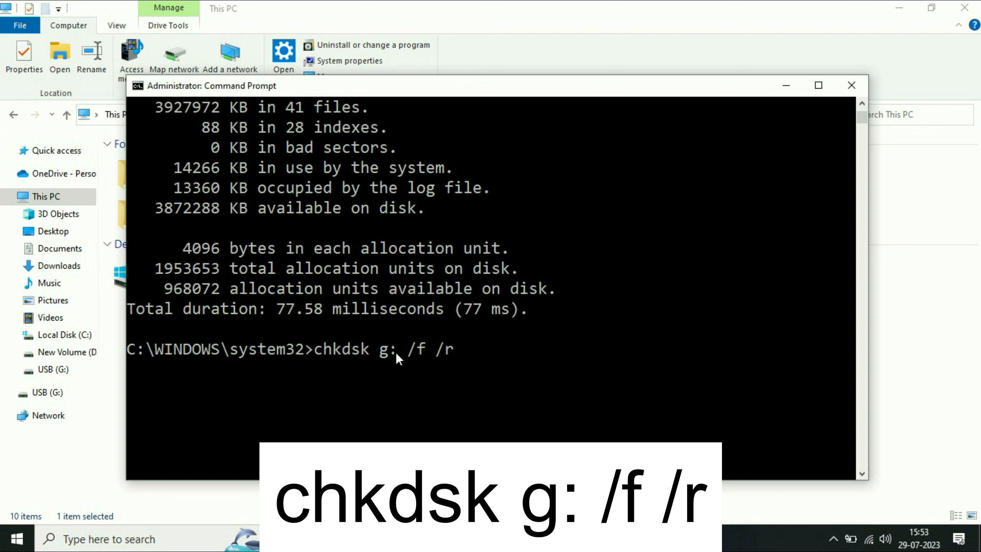
pyautogui.moveTo(413, 358)
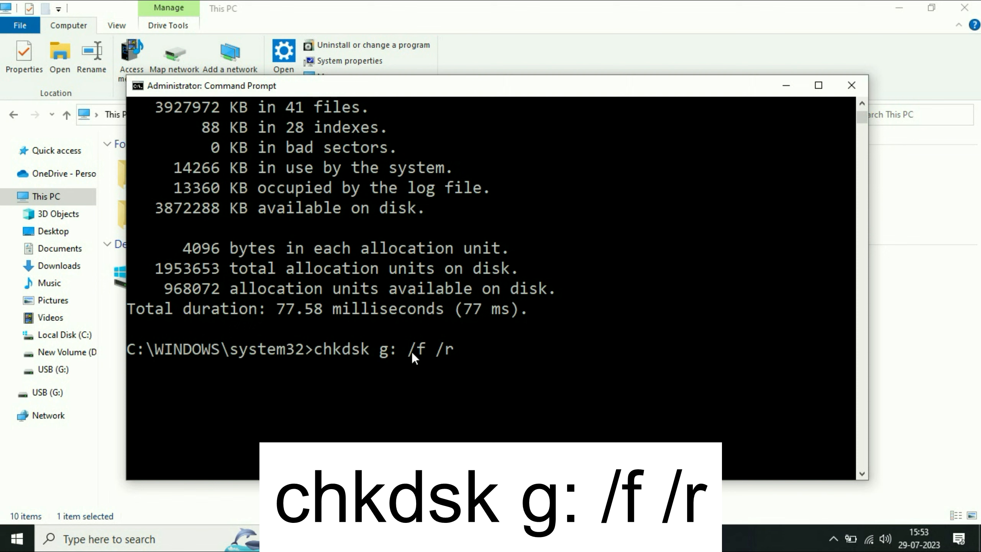
pyautogui.moveTo(453, 357)
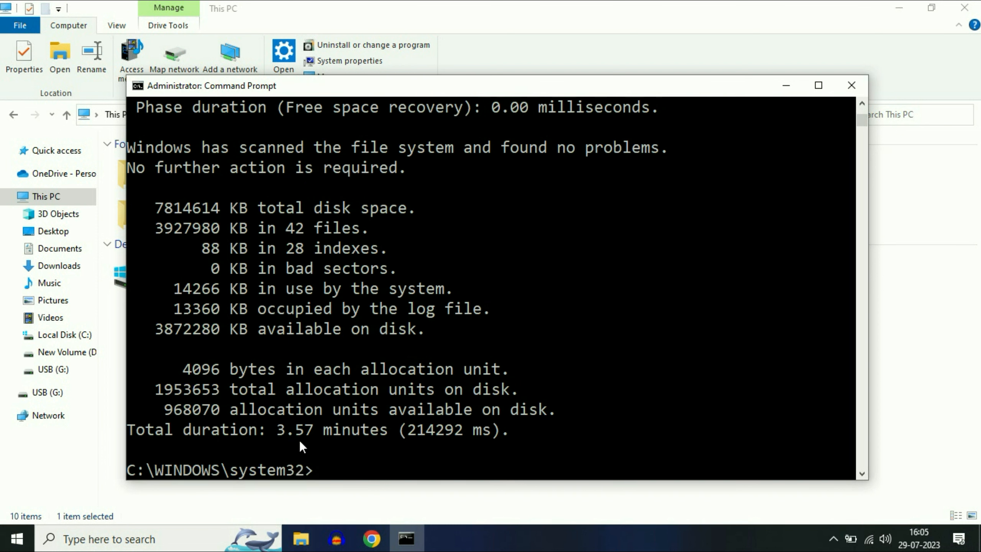
# Review the completed scan output and exit Command Prompt
pyautogui.scroll(-3)
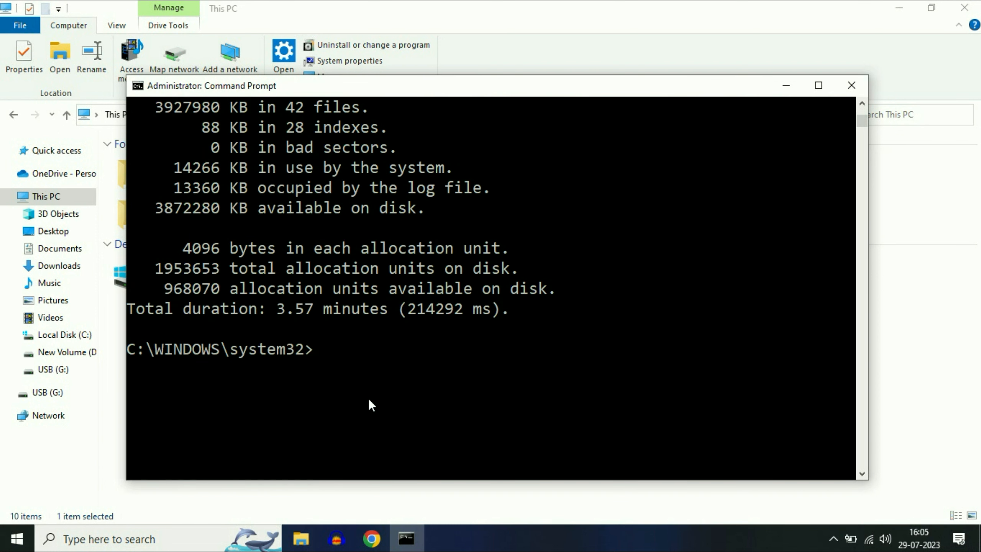
pyautogui.write('exit')
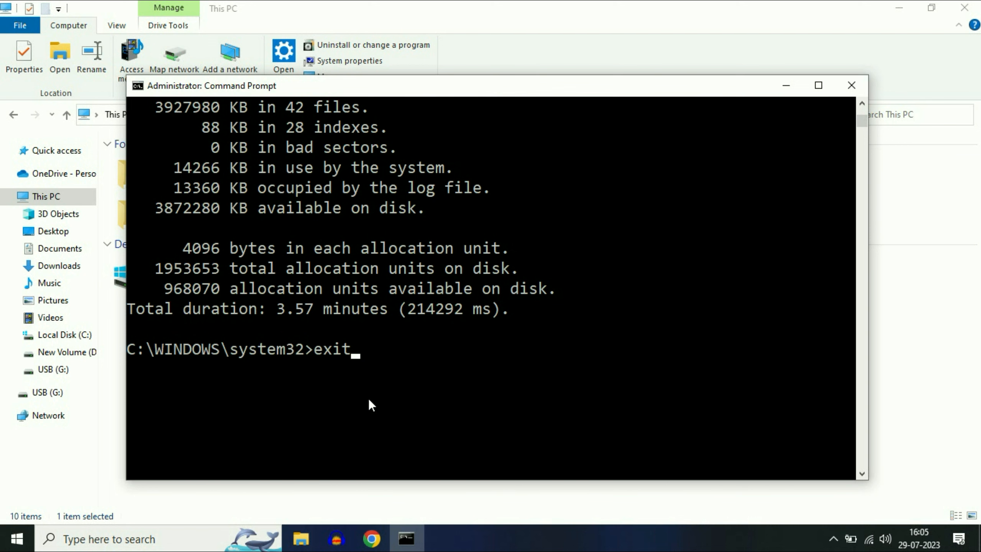
pyautogui.press('Return')
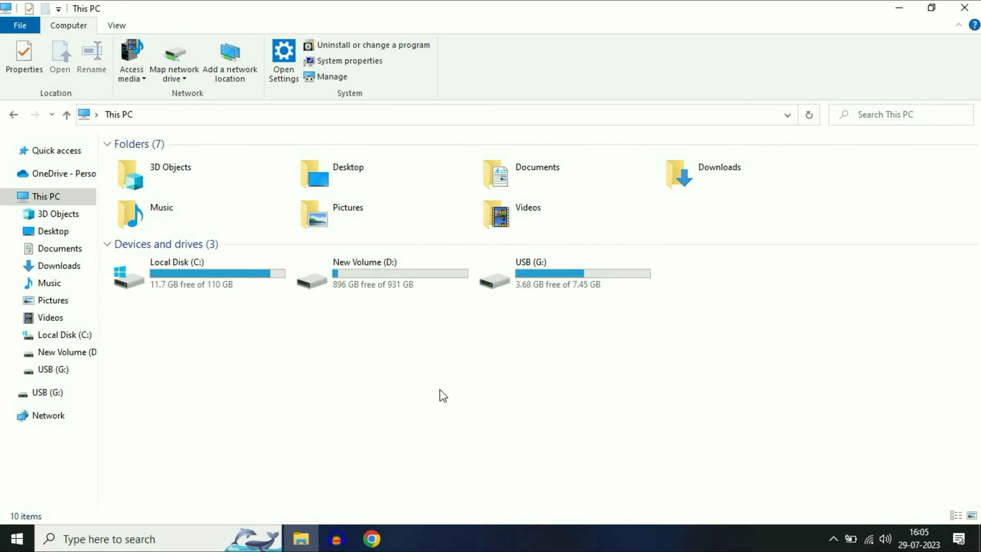